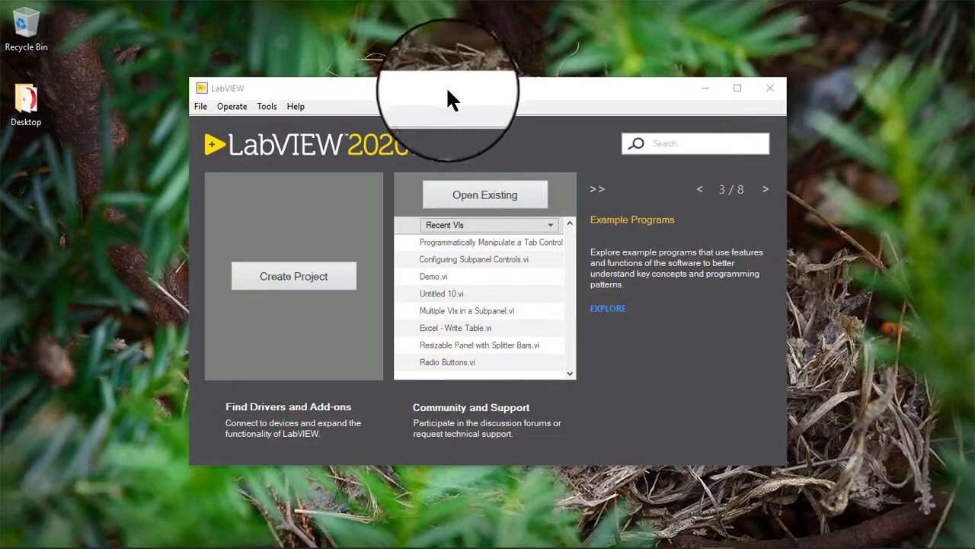
# Create a new blank VI with Ctrl+N, opening Untitled 2.
pyautogui.press('ctrl+n')
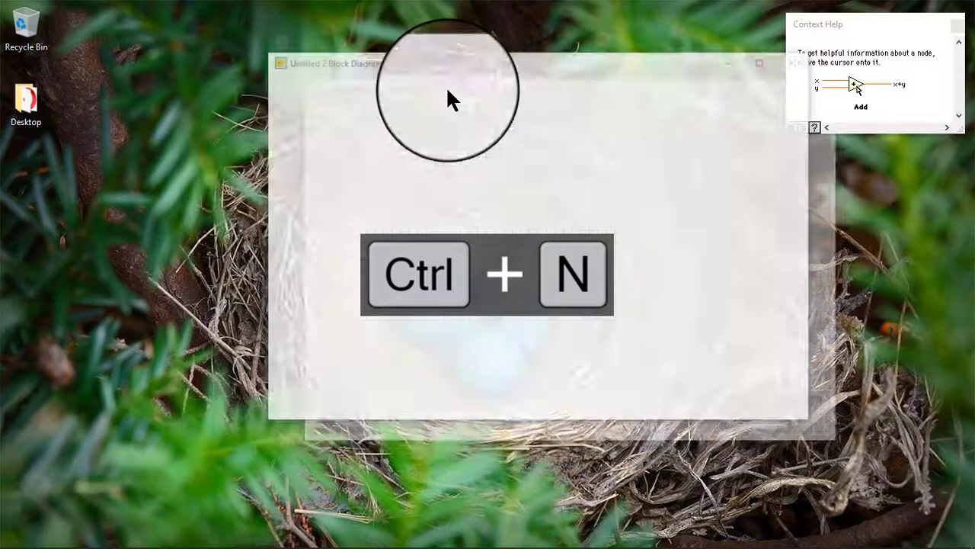
pyautogui.press('ctrl+n')
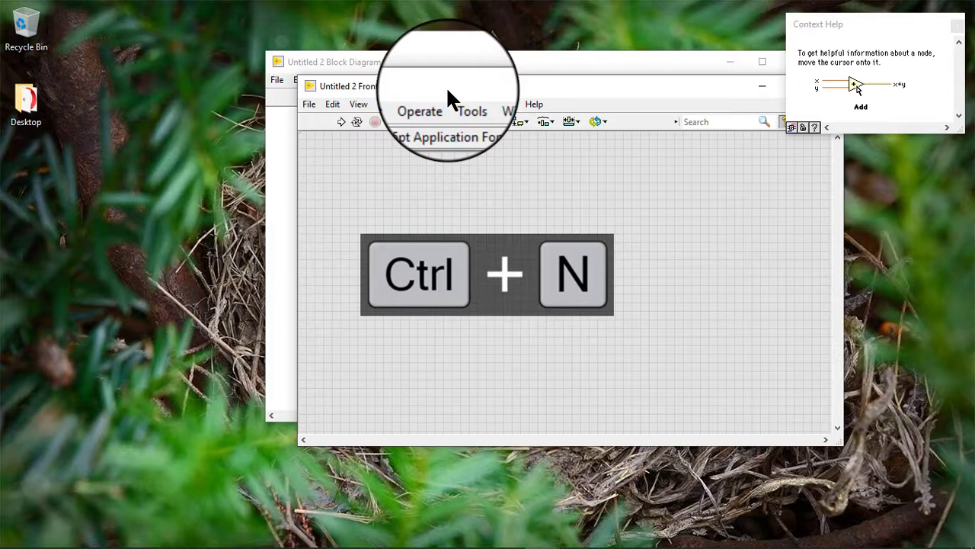
pyautogui.press('ctrl+n')
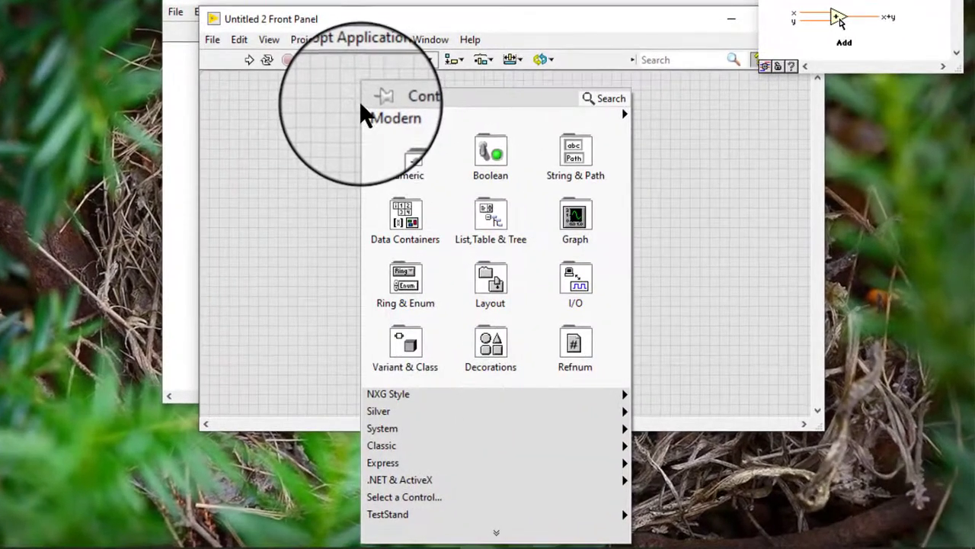
# Place a DAQmx Scale Name control from I/O on the front panel and widen it.
pyautogui.click(576, 282)
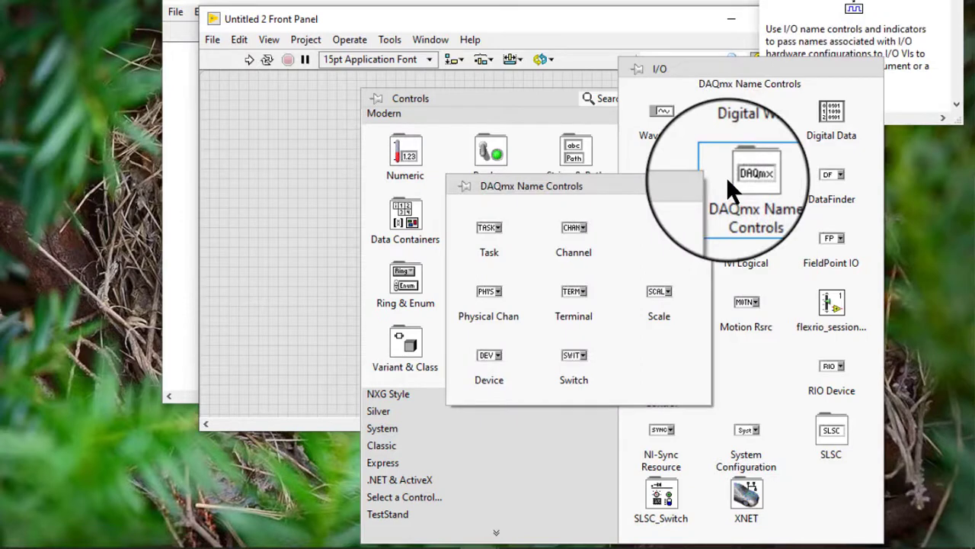
pyautogui.moveTo(679, 270)
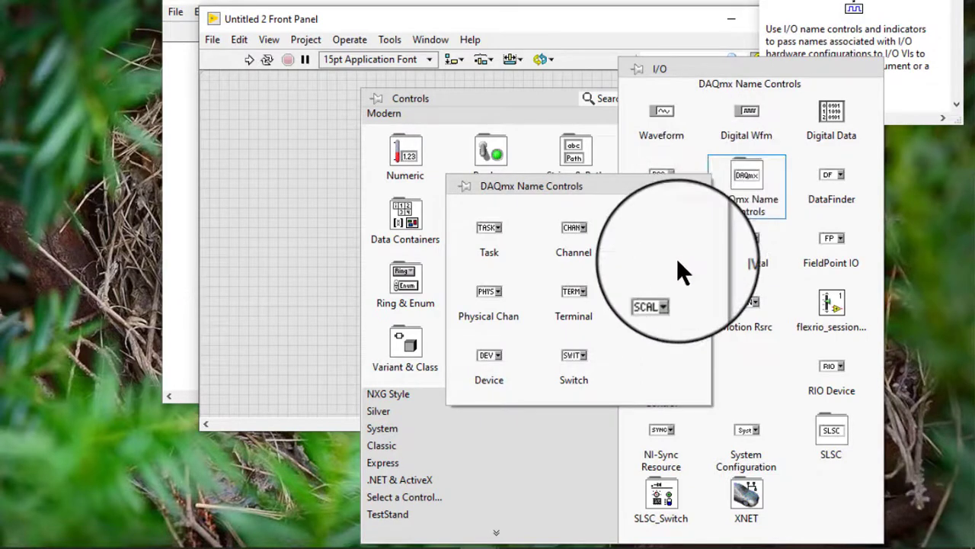
pyautogui.click(645, 306)
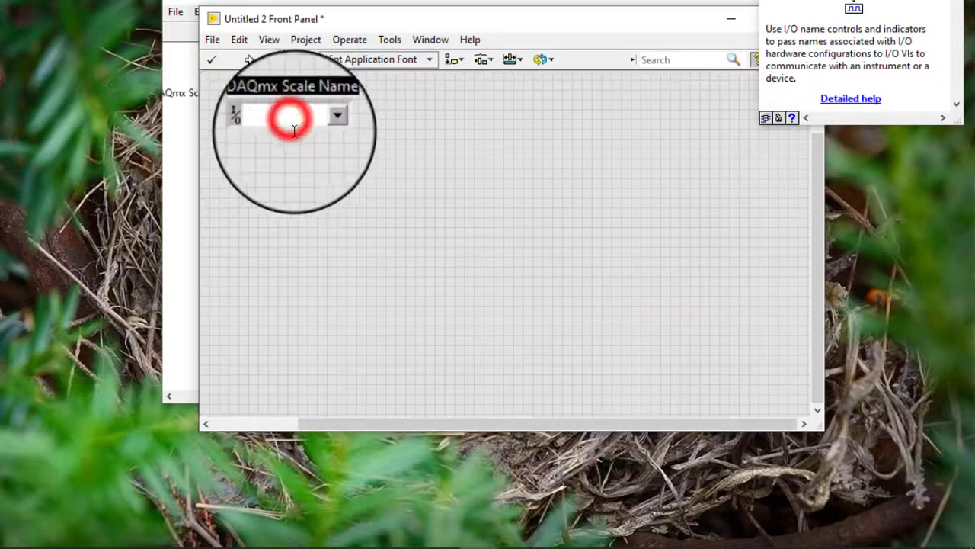
pyautogui.click(288, 116)
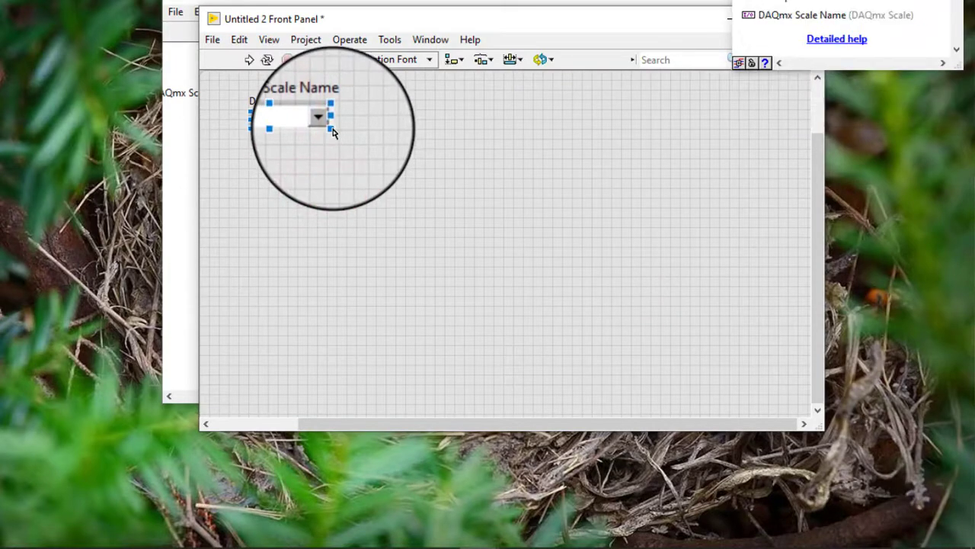
pyautogui.moveTo(330, 130); pyautogui.dragTo(472, 166)
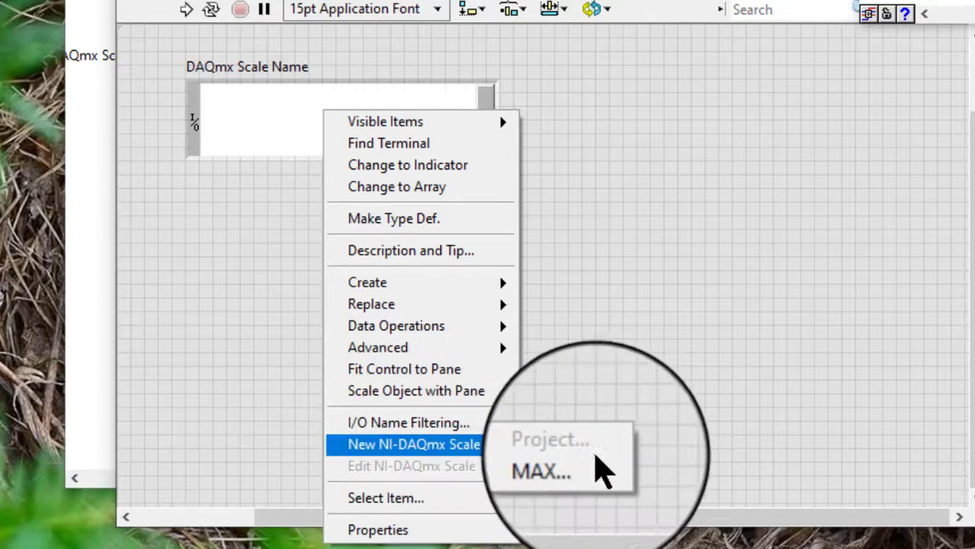
pyautogui.moveTo(430, 454)
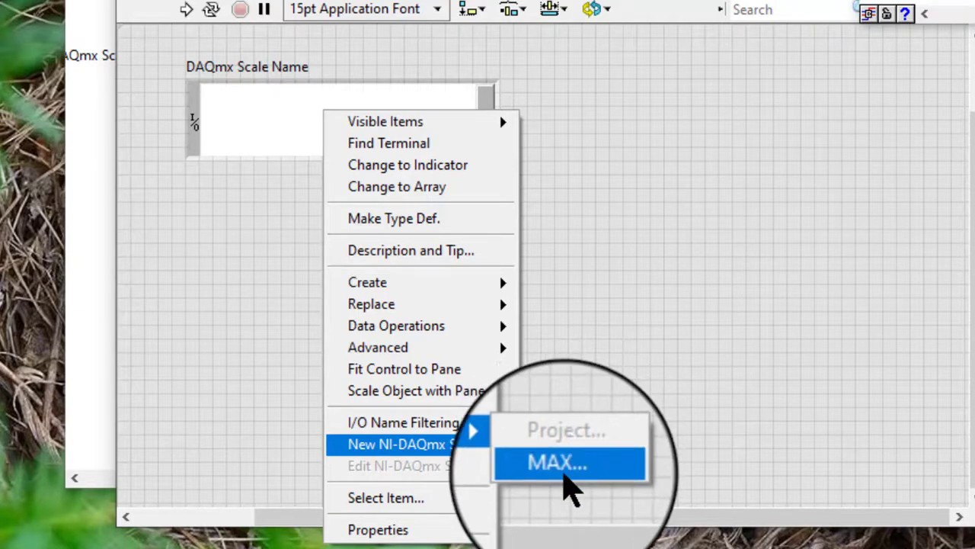
# Choose New NI-DAQmx Scale » MAX from the Scale Name control's menu.
pyautogui.click(556, 463)
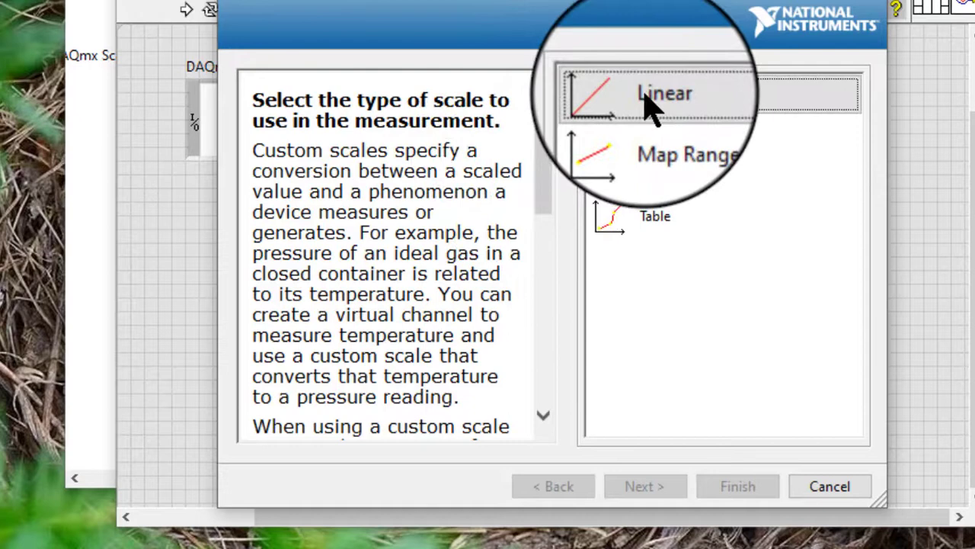
# Create a Linear scale named MyScale_1 in the wizard.
pyautogui.click(644, 487)
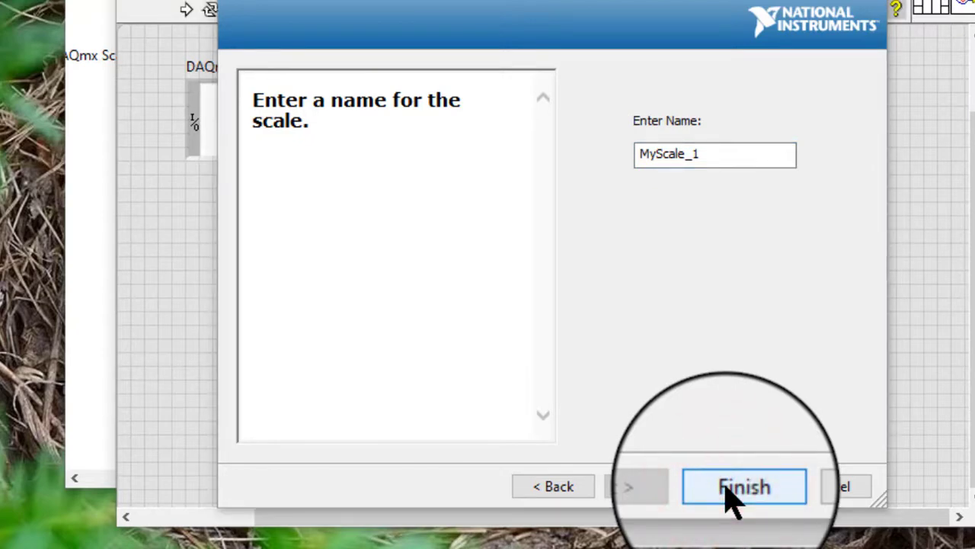
pyautogui.click(743, 486)
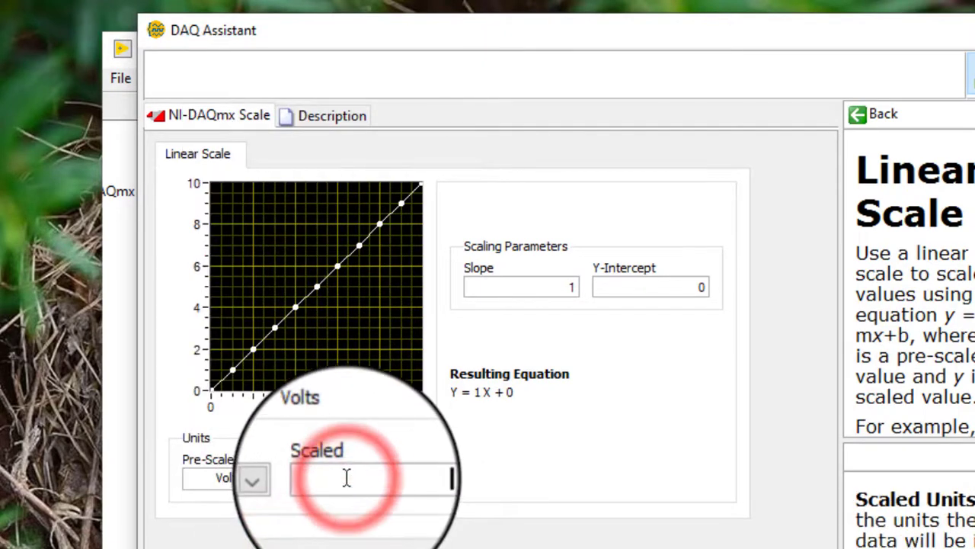
# Set MyScale_1 to mV scaled units with slope 100 and confirm with OK.
pyautogui.write('mV')
pyautogui.click(521, 287)
pyautogui.write('00')
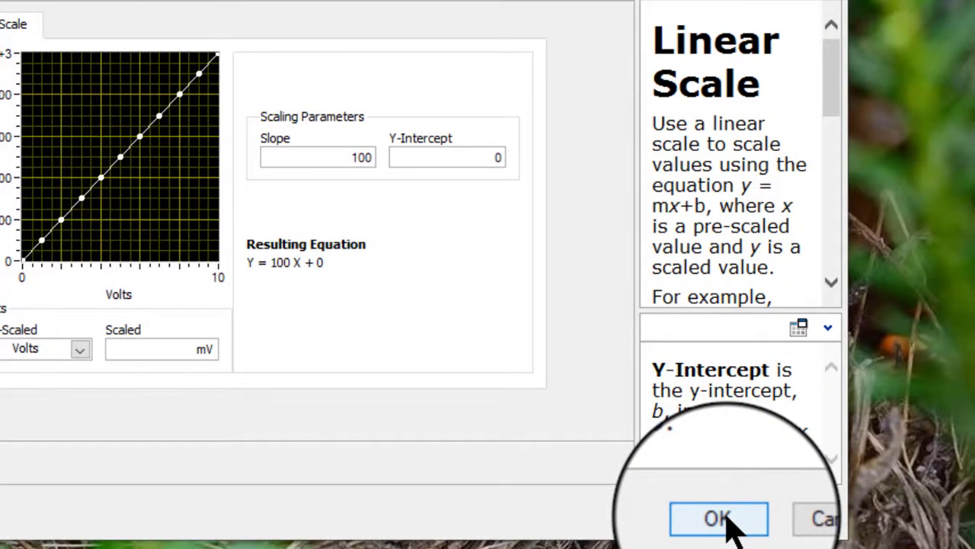
pyautogui.click(719, 518)
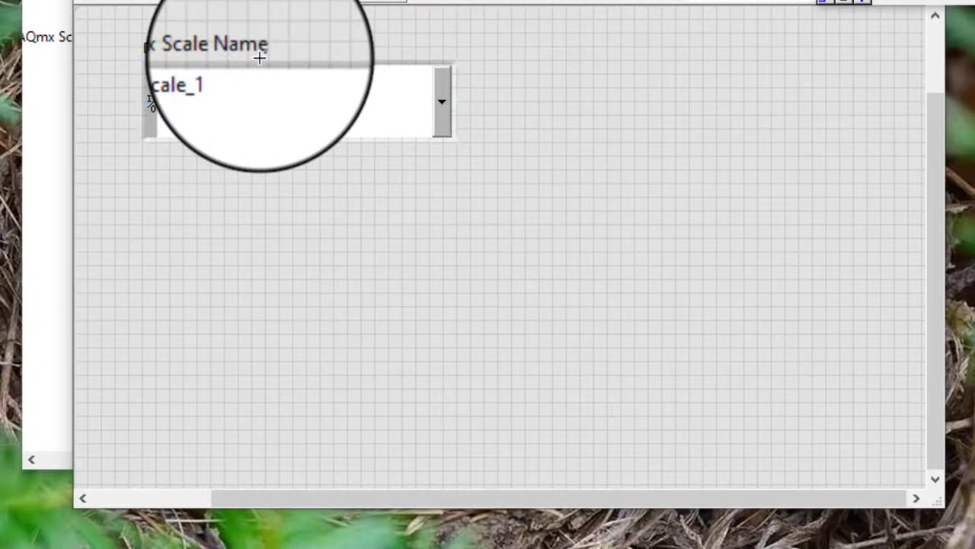
pyautogui.click(275, 99)
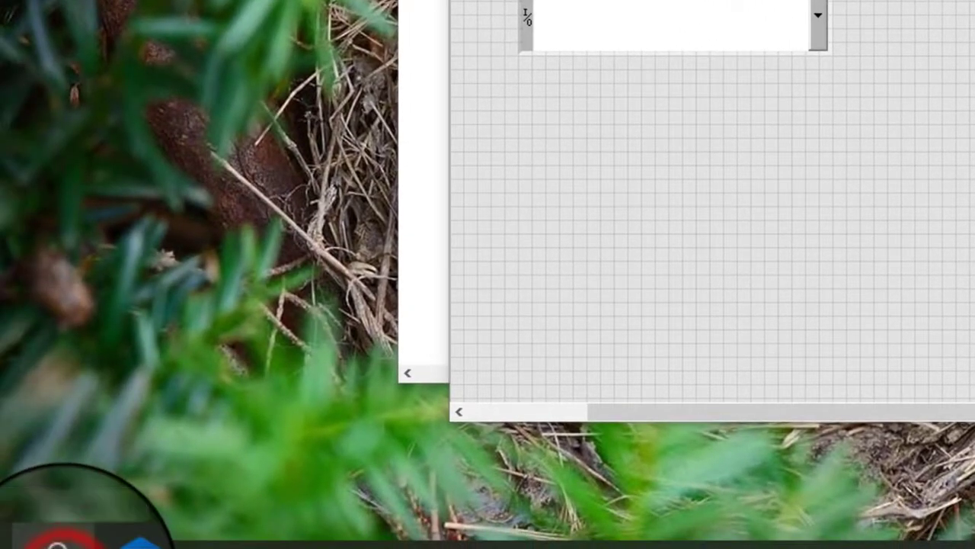
# Search the Start menu for 'max' and launch NI MAX.
pyautogui.write('max')
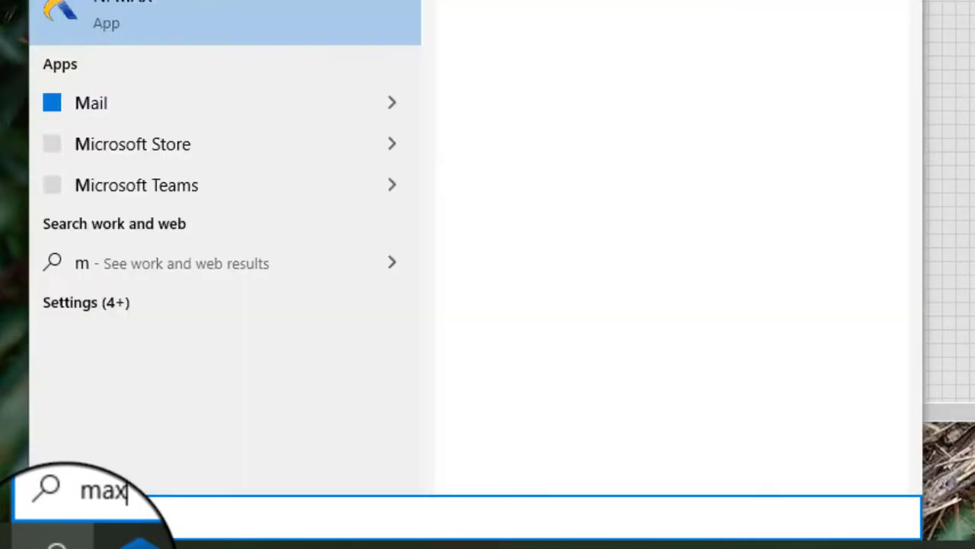
pyautogui.write('ax')
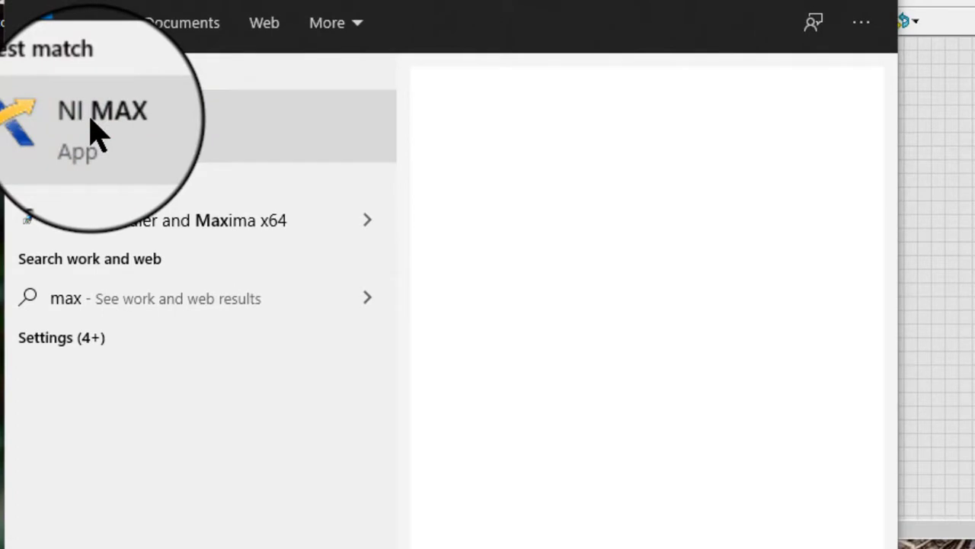
pyautogui.click(102, 111)
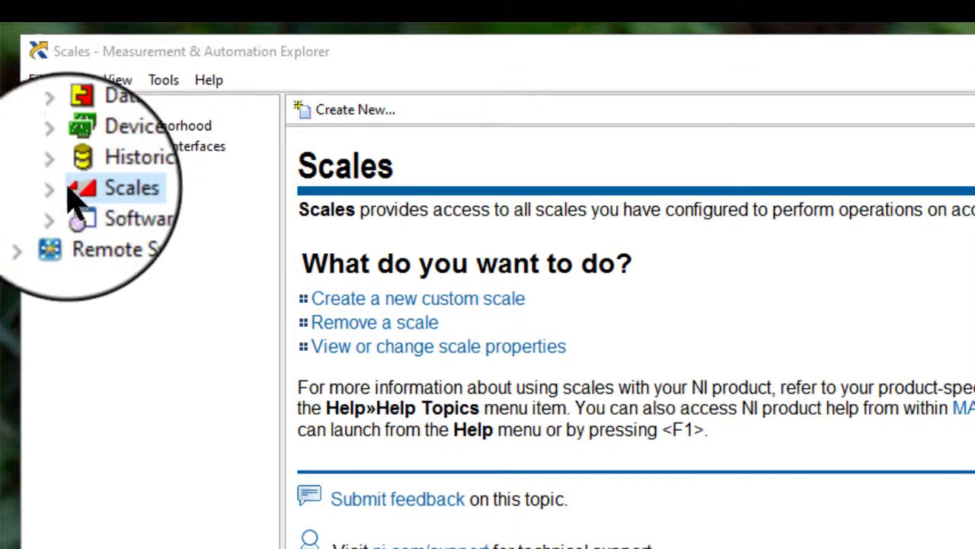
# Delete MyScale_1 and MyScale from NI-DAQmx Scales, then start deleting MyScale_0.
pyautogui.click(48, 188)
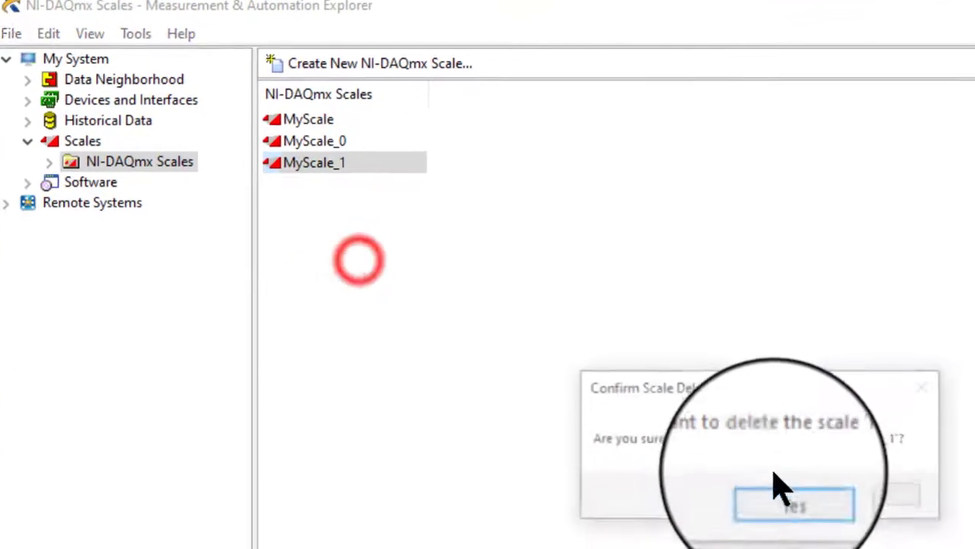
pyautogui.click(794, 504)
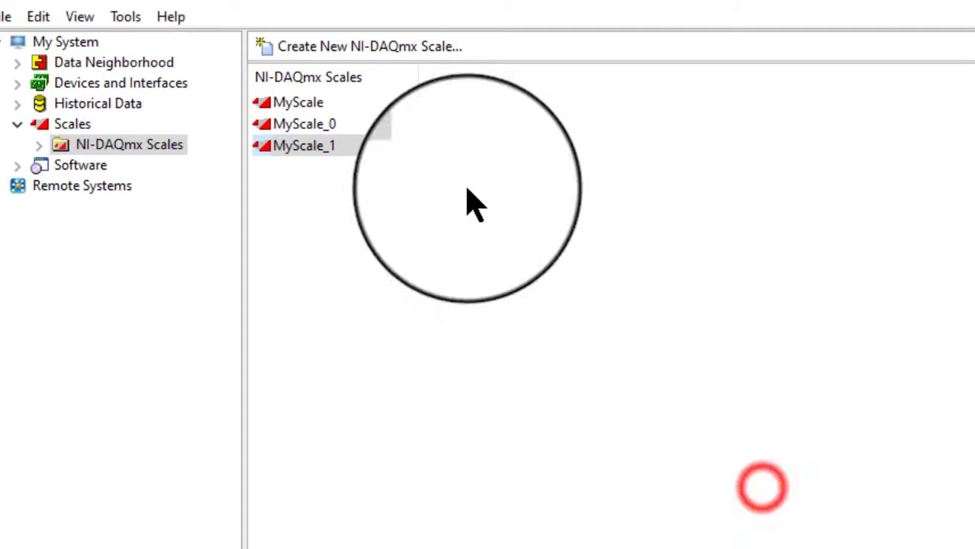
pyautogui.click(299, 102)
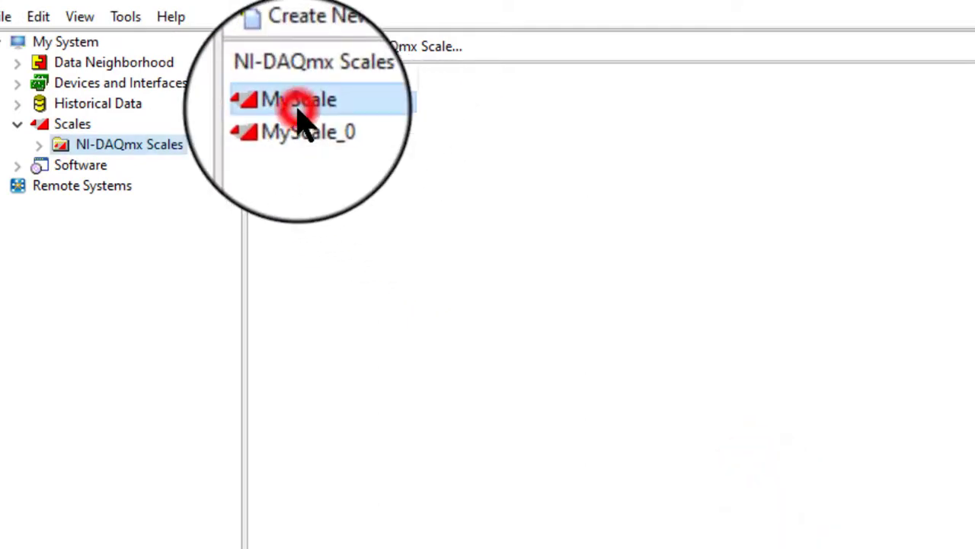
pyautogui.rightClick(299, 99)
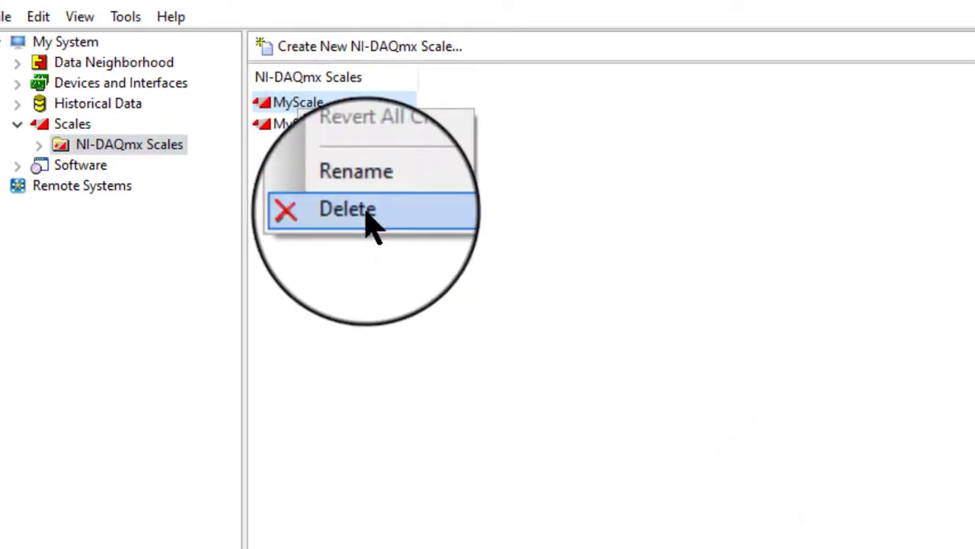
pyautogui.click(346, 209)
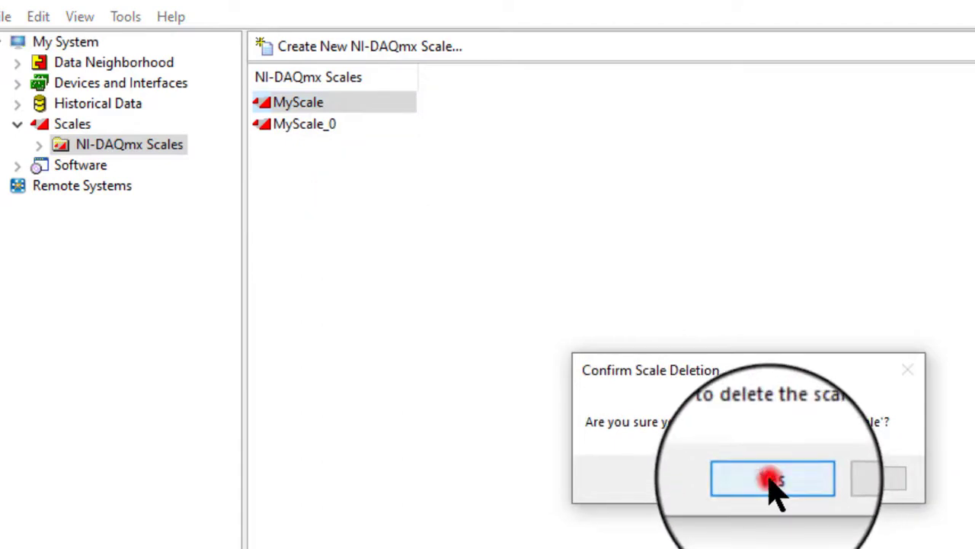
pyautogui.click(772, 479)
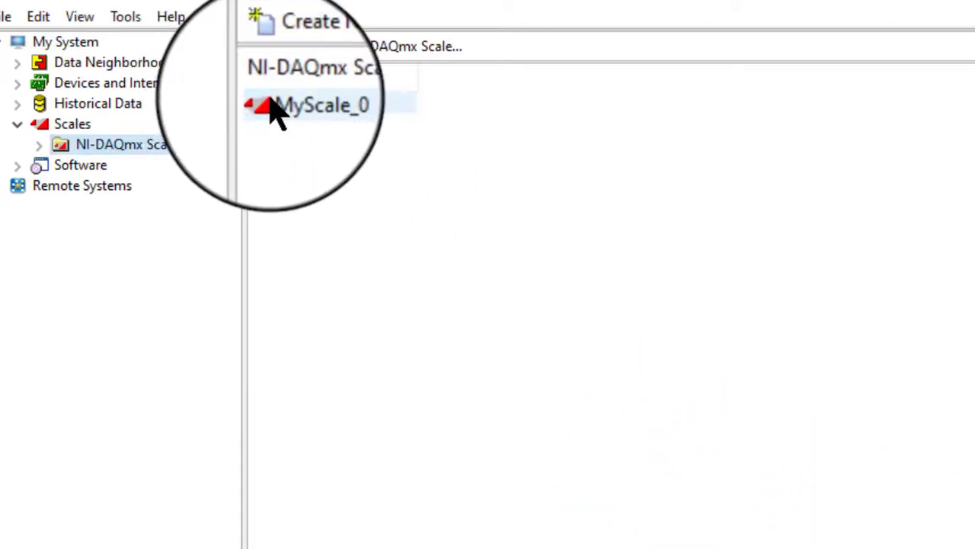
pyautogui.rightClick(320, 105)
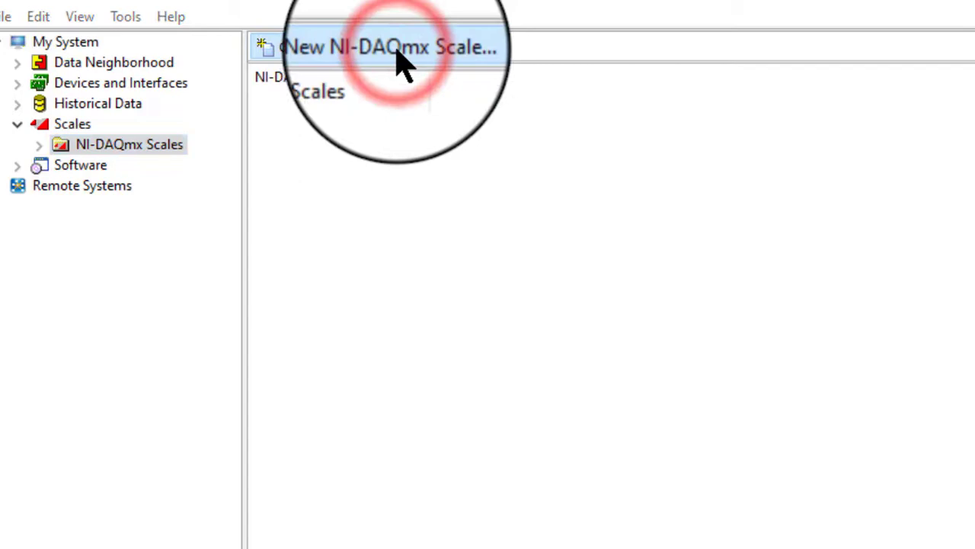
# Create a new Linear NI-DAQmx scale keeping the name MyScale.
pyautogui.click(389, 47)
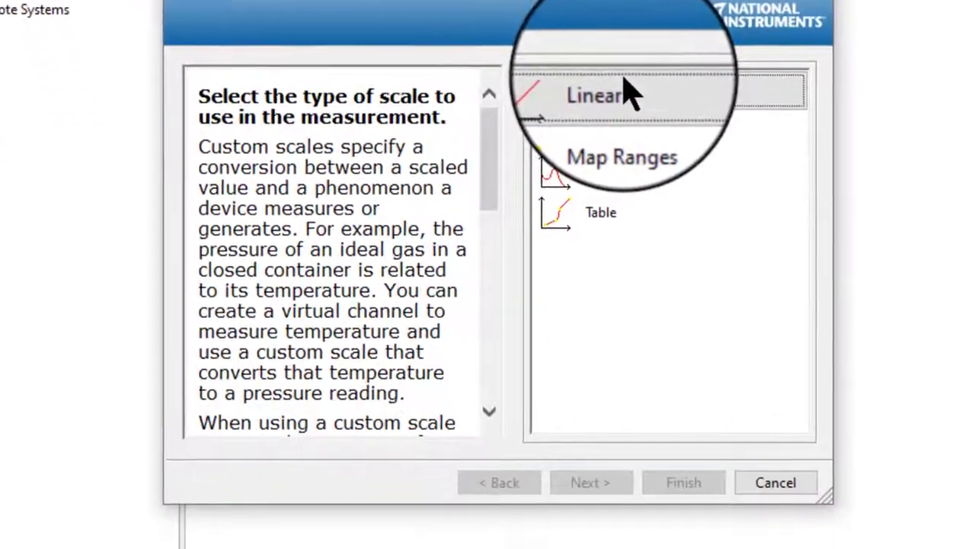
pyautogui.click(602, 92)
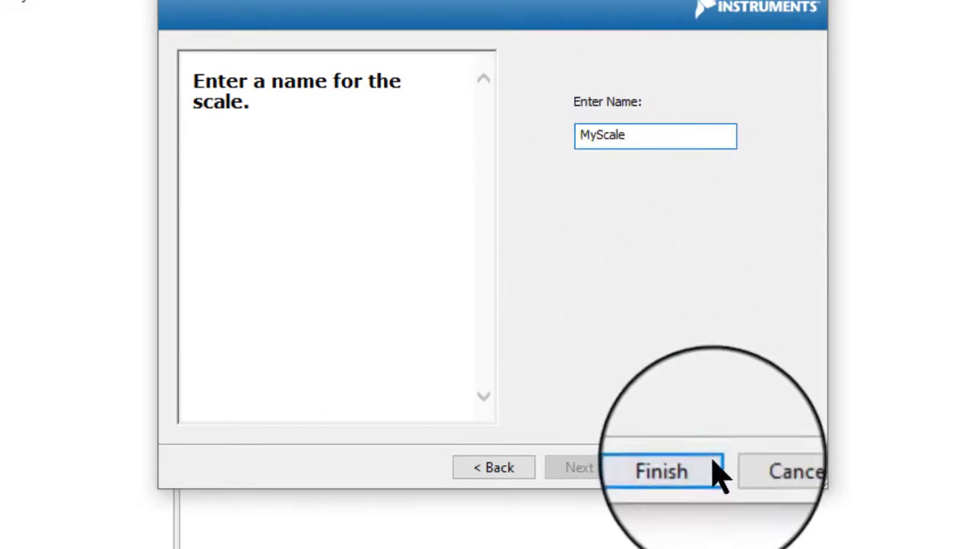
pyautogui.click(661, 470)
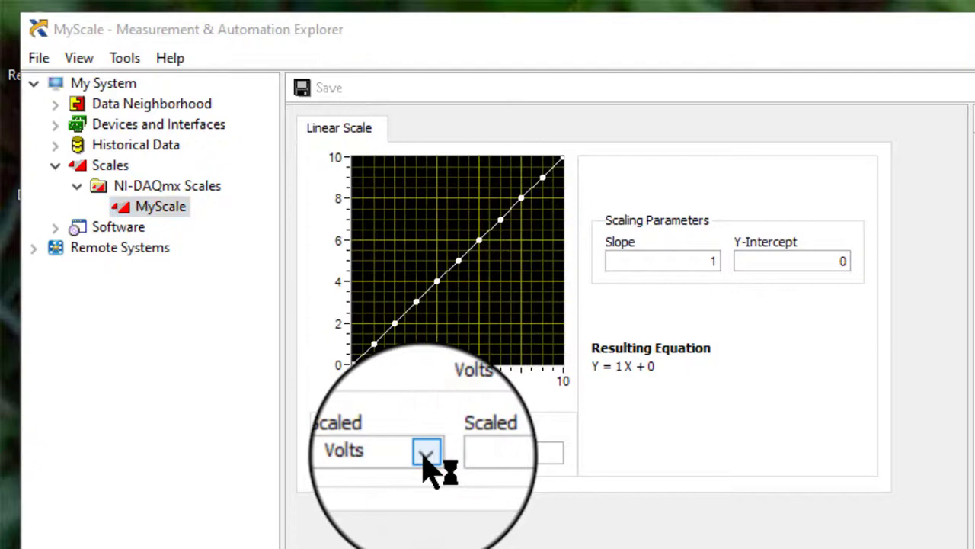
# Keep Volts pre-scaled units, enter mV scaled units and slope 100 for MyScale.
pyautogui.click(514, 451)
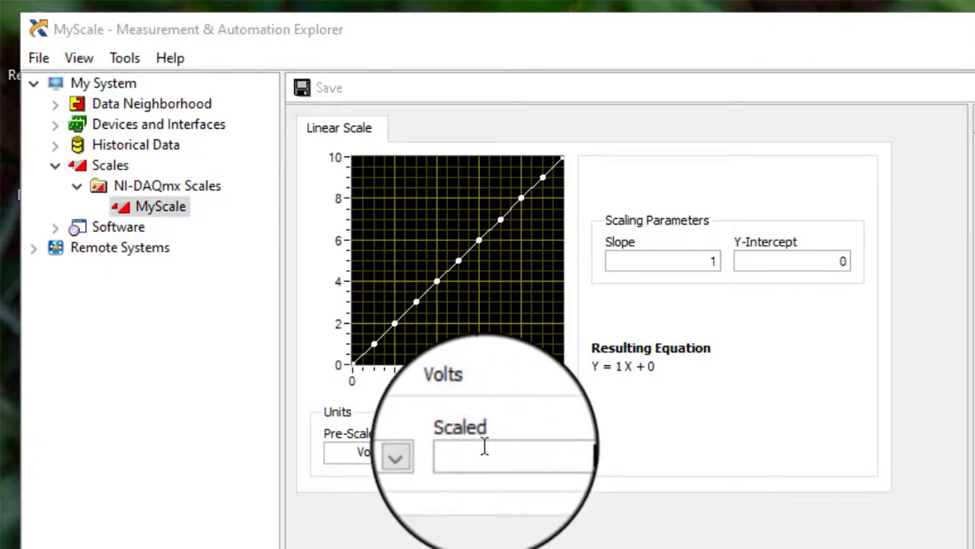
pyautogui.write('mV')
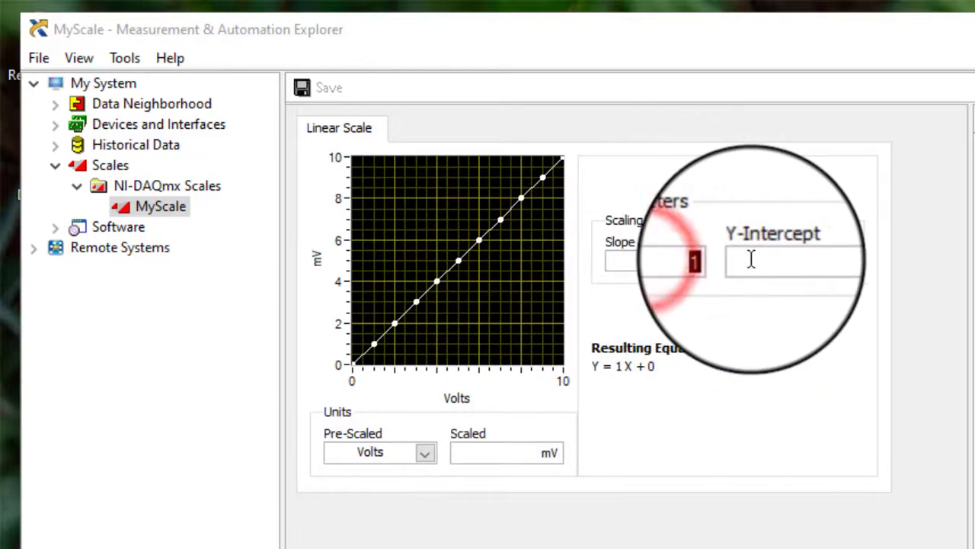
pyautogui.write('100')
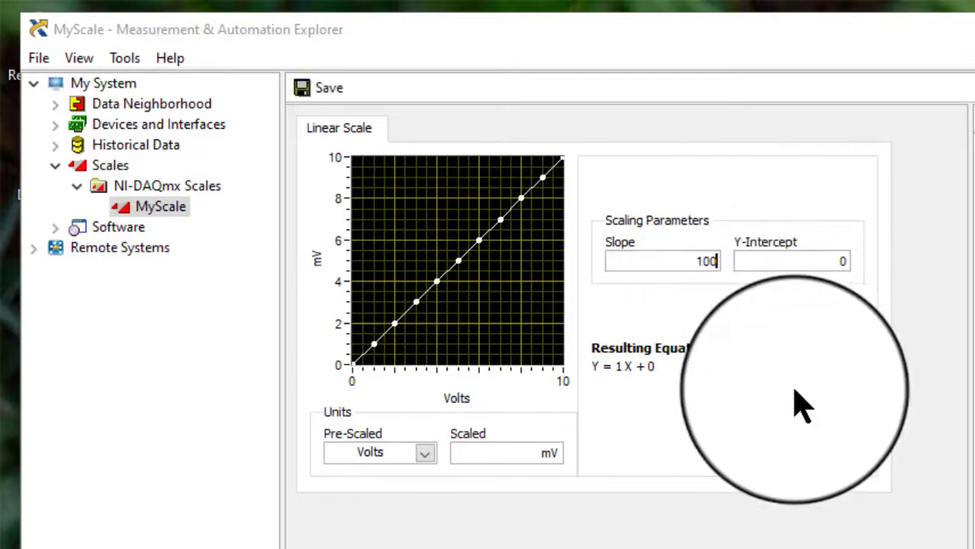